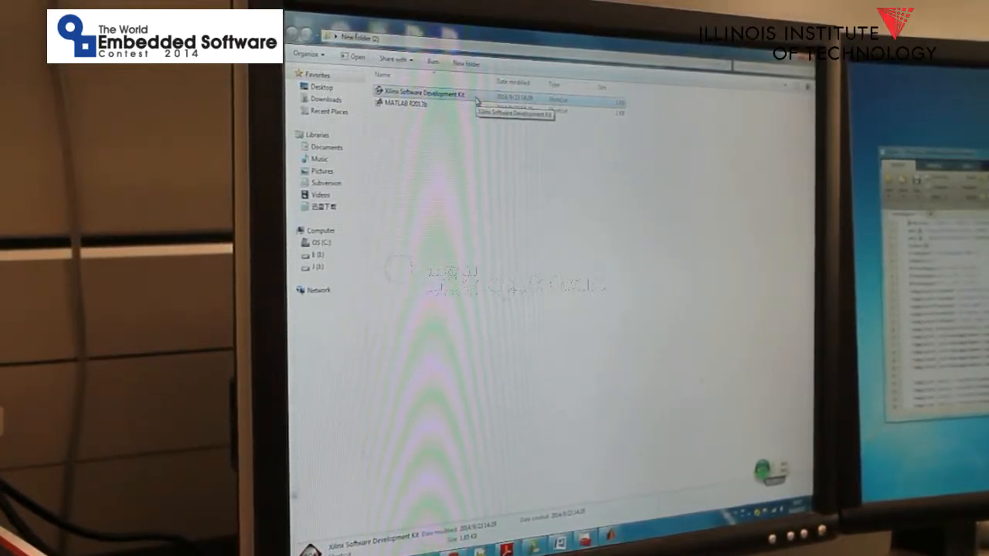
Double-click the Xilinx Software Development Kit shortcut to launch it.
double_click(421, 94)
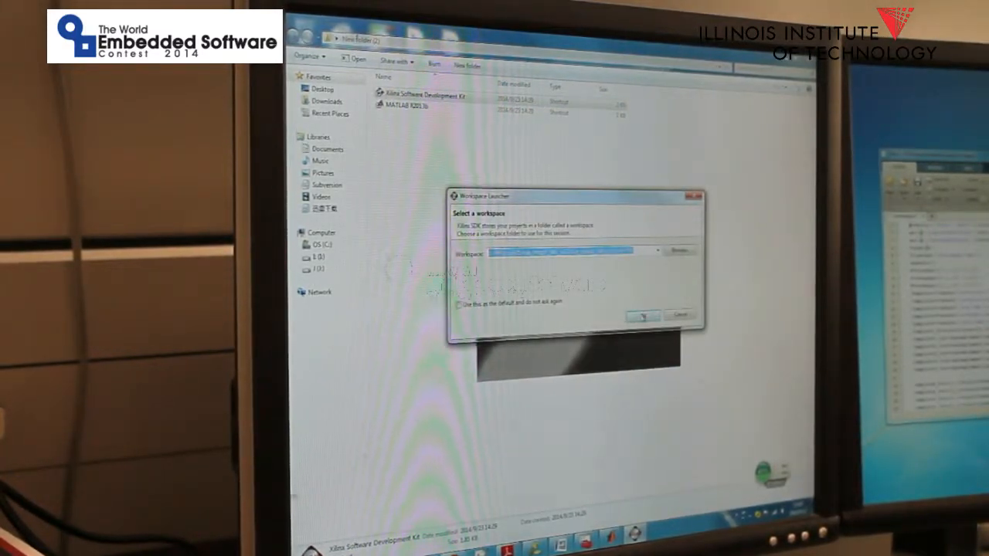
left_click(640, 316)
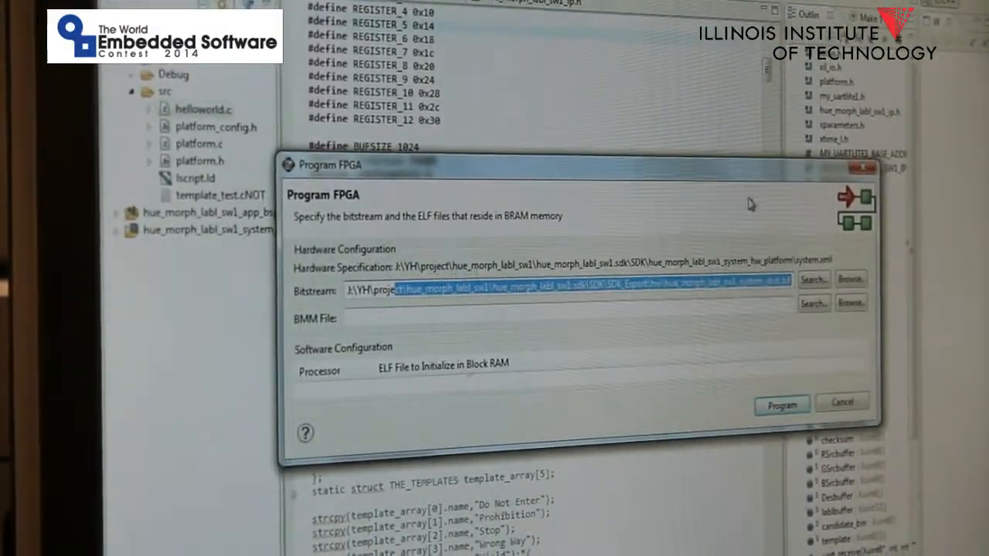
Program the FPGA with the default hue_morph_labl_sw1 bitstream path.
left_click(841, 402)
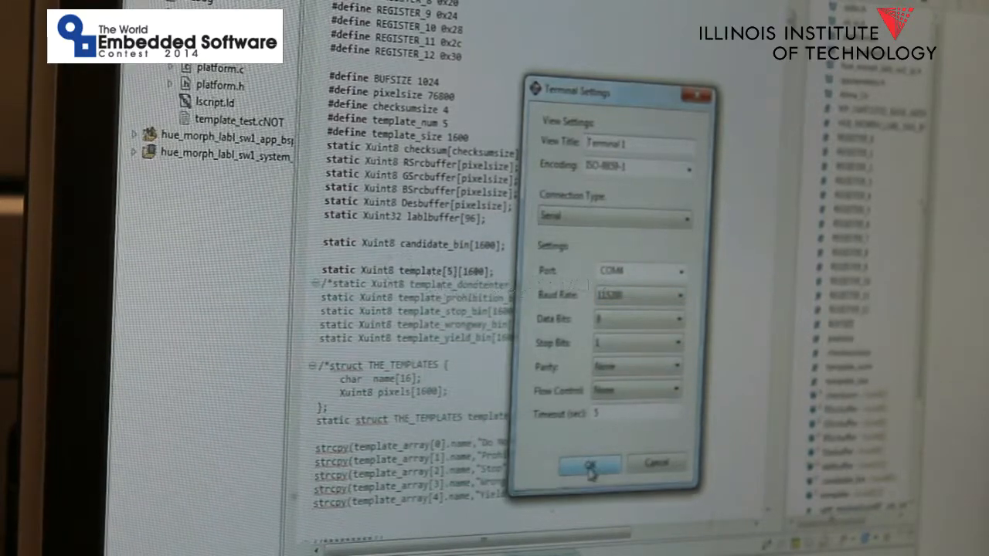
Confirm the serial terminal settings: COM4, 115200 baud, 8 data bits, no parity.
left_click(588, 463)
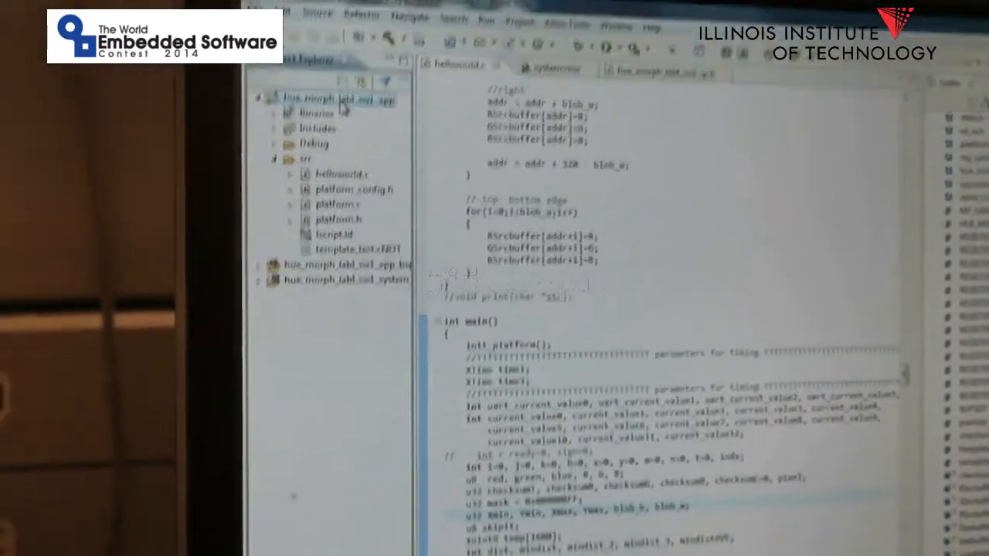
Add a new Xilinx C/C++ application (GDB) run configuration for the hue_morph_labl_sw1 project.
right_click(332, 99)
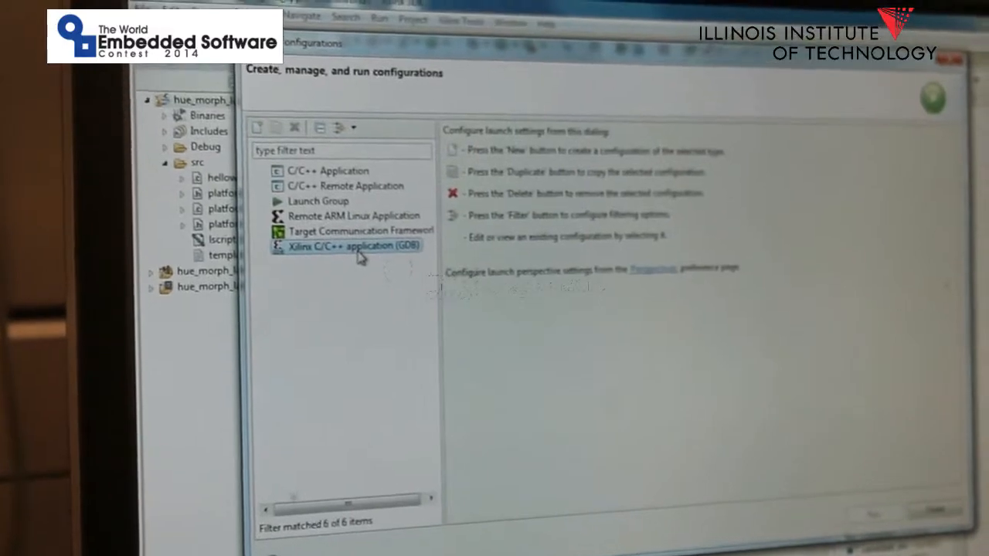
right_click(346, 245)
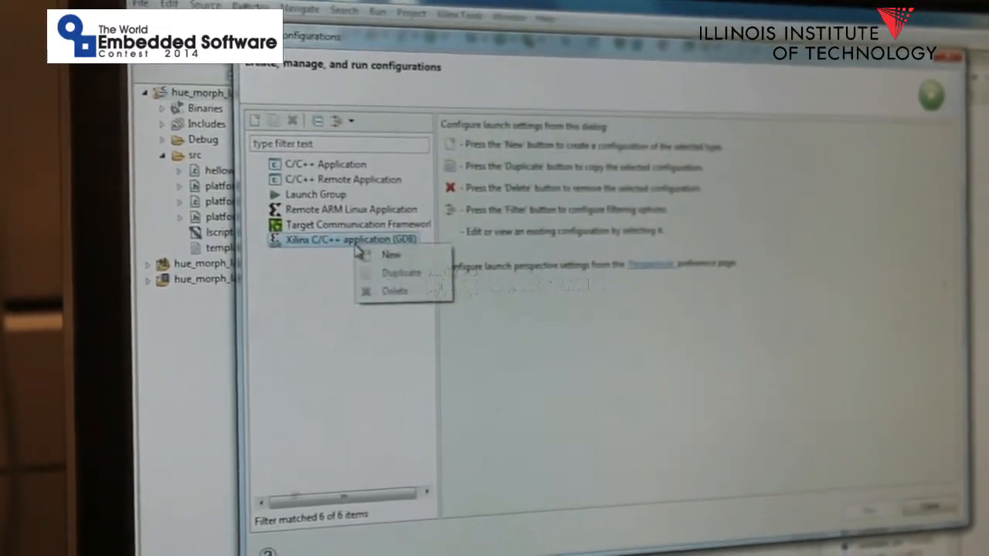
left_click(390, 254)
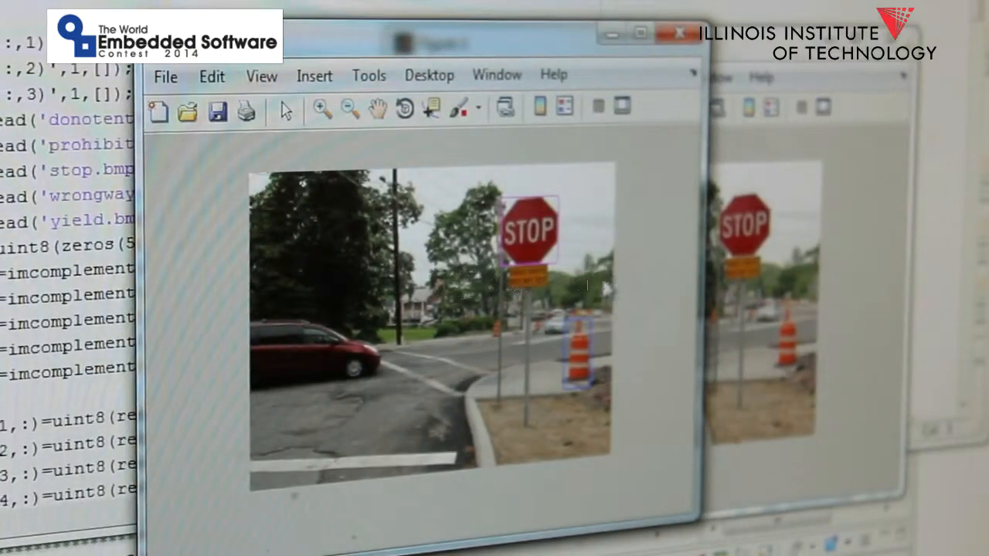
mouse_move(572, 406)
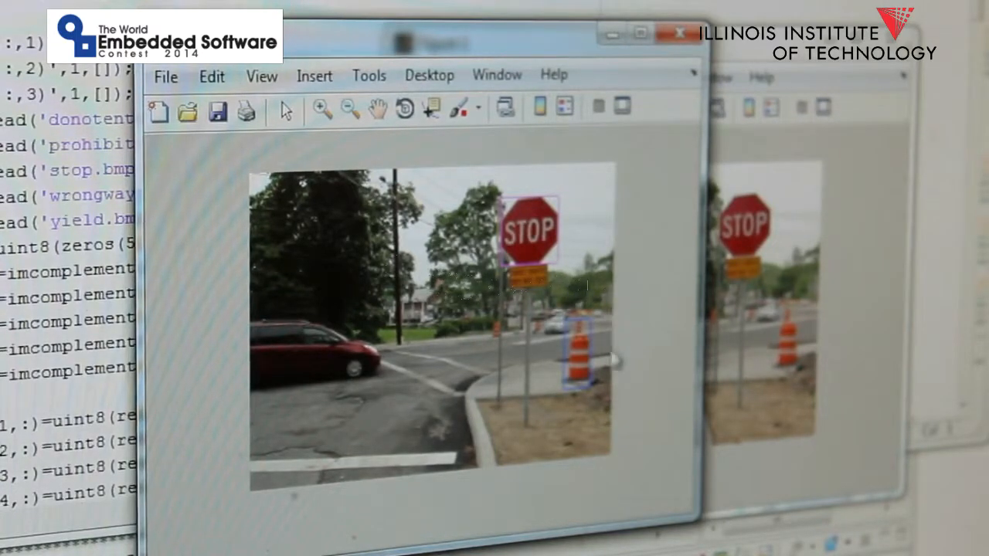
mouse_move(560, 417)
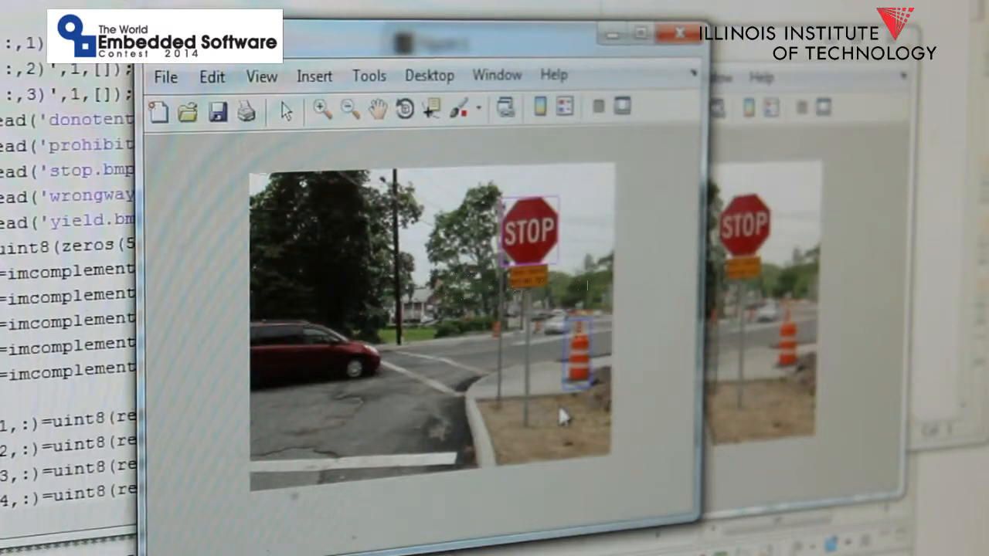